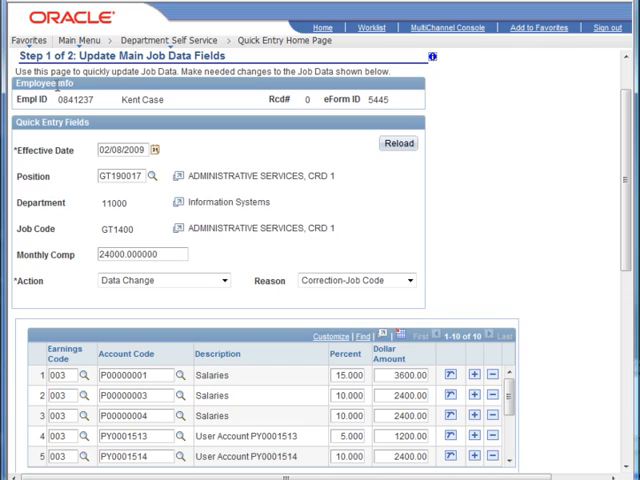
pyautogui.moveTo(268, 131)
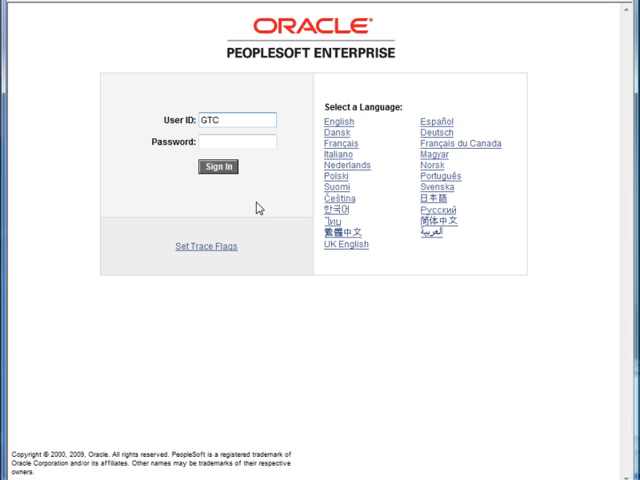
# Step: Enter the password and sign in to PeopleSoft
pyautogui.click(240, 140)
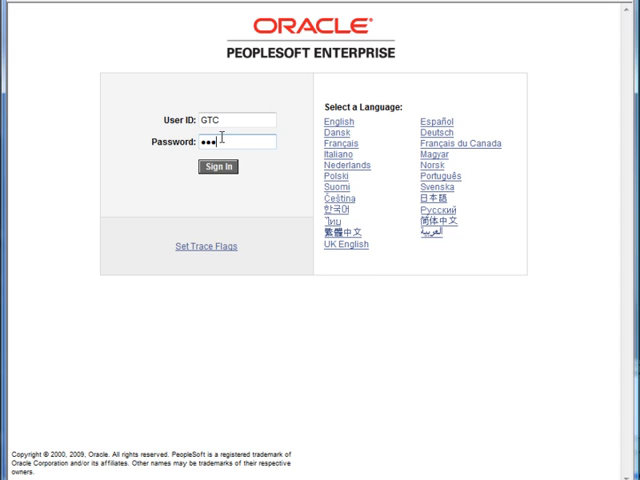
pyautogui.click(214, 167)
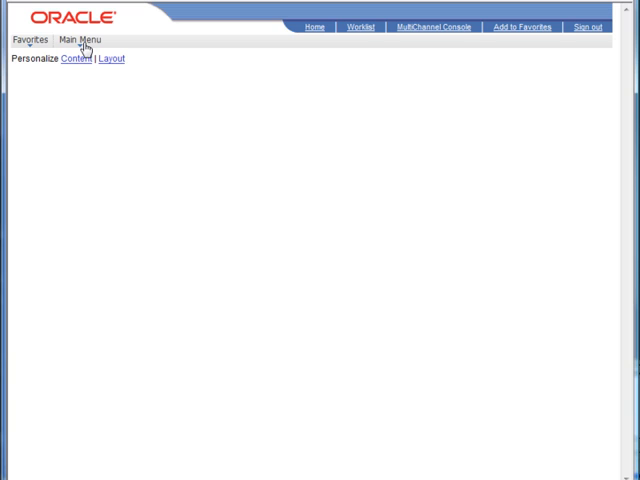
# Step: Look up and open the QEJOB form type in the Form Type Table
pyautogui.click(78, 39)
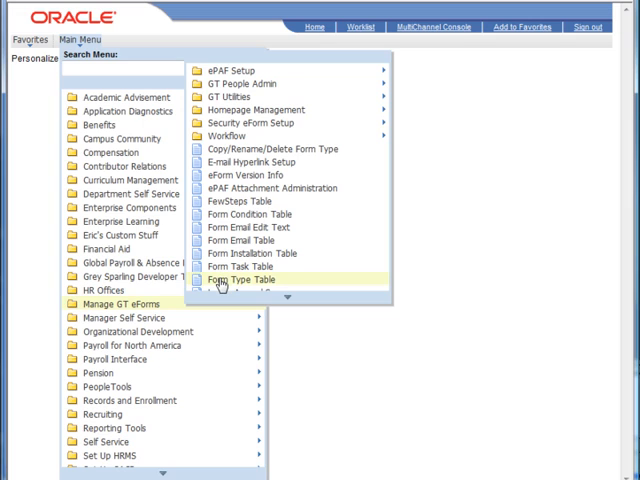
pyautogui.click(240, 280)
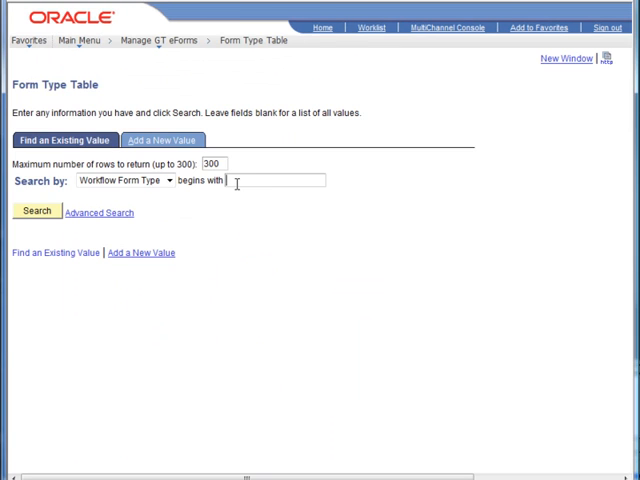
pyautogui.write('QEJOB')
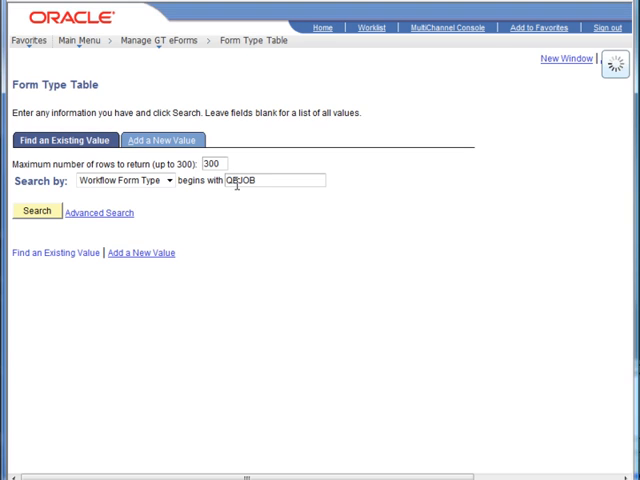
pyautogui.click(37, 211)
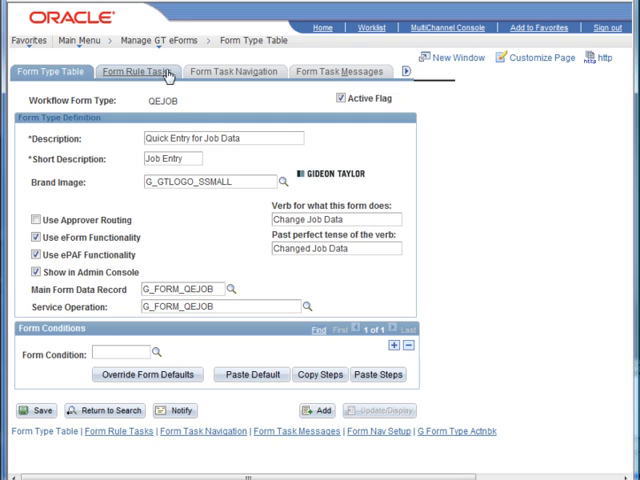
pyautogui.moveTo(207, 74)
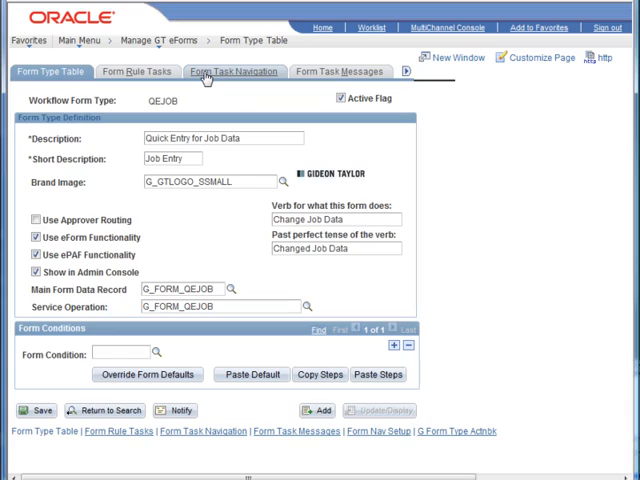
# Step: Insert a new step 3 titled 'Submit Quick Entry Form' in the Add task
pyautogui.click(234, 72)
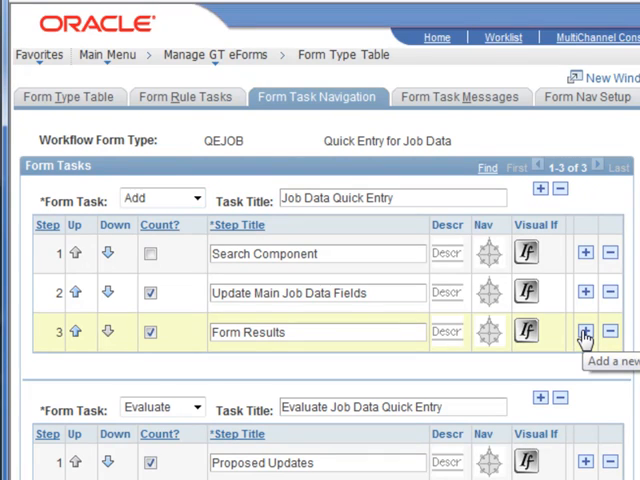
pyautogui.click(585, 331)
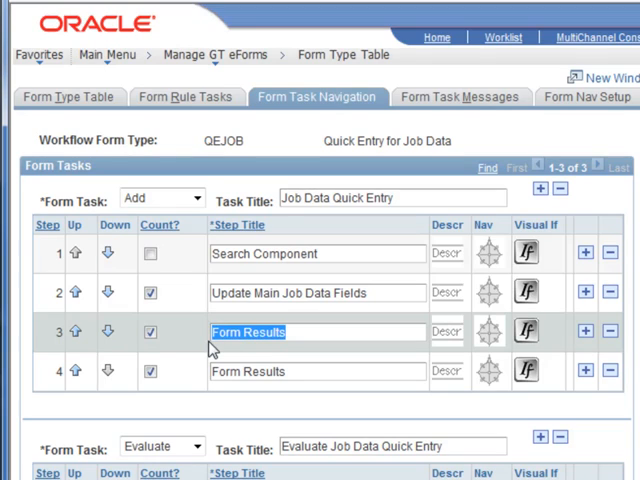
pyautogui.write('Submit Quick En')
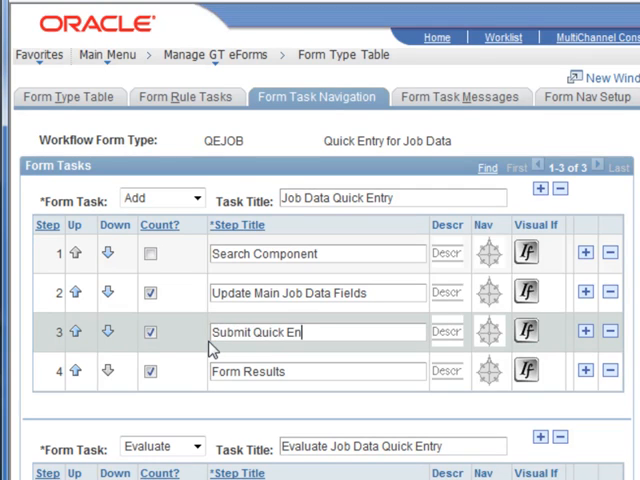
pyautogui.write('try Form')
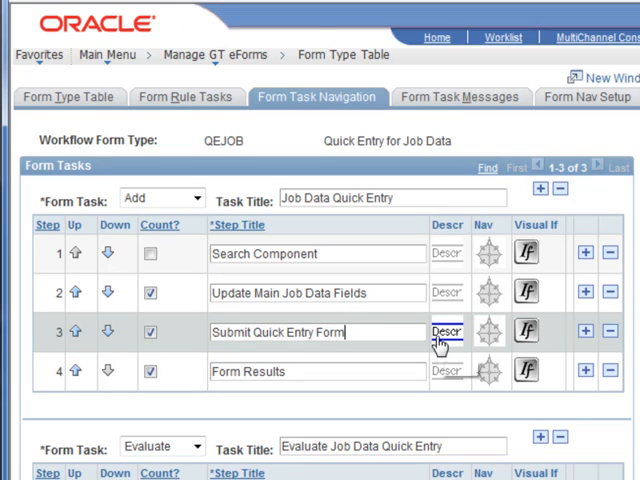
# Step: Give step 3 instructions to add supporting attachments, acknowledge form messages, and submit
pyautogui.click(446, 331)
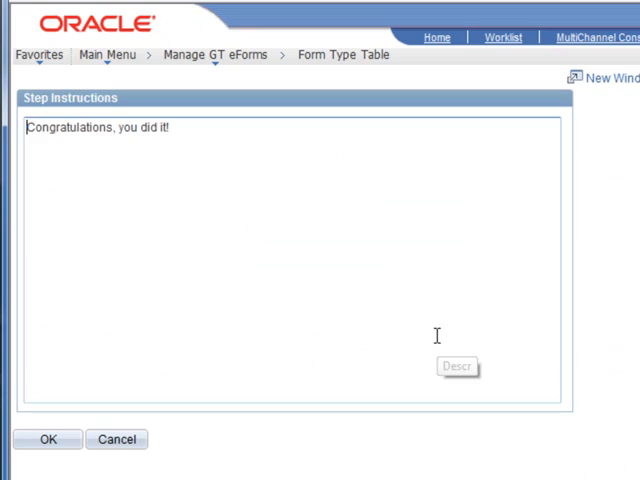
pyautogui.write('Add any')
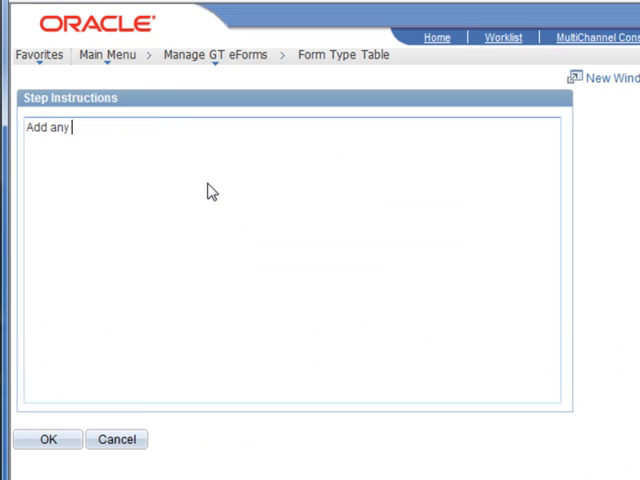
pyautogui.write('supporting')
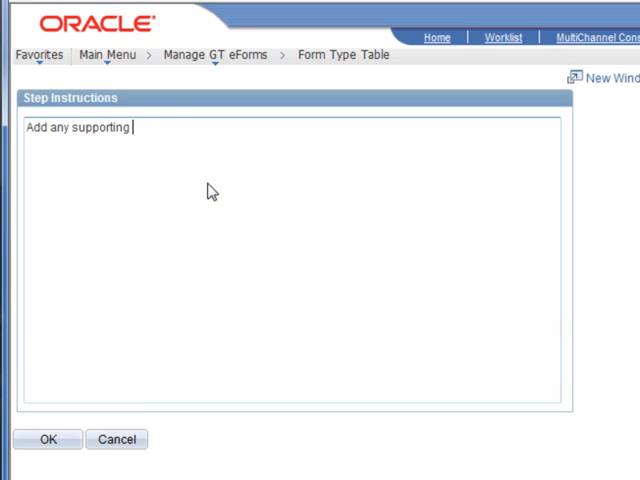
pyautogui.write('documents')
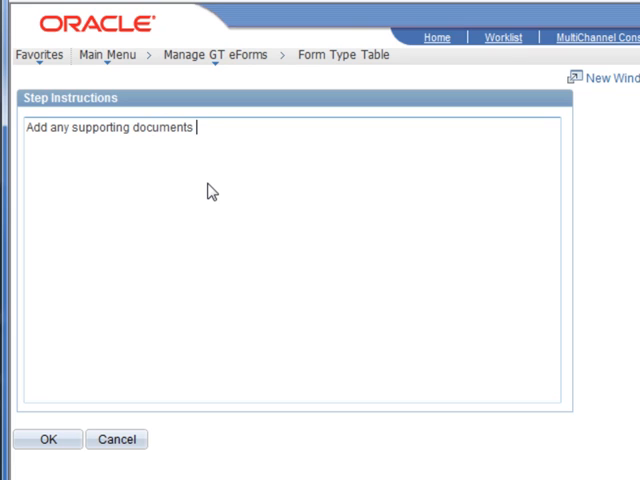
pyautogui.write('as attachmen')
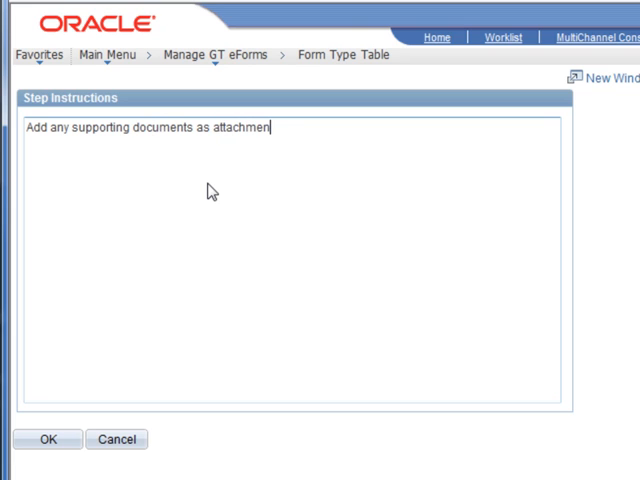
pyautogui.write('ts, acknowledge any t')
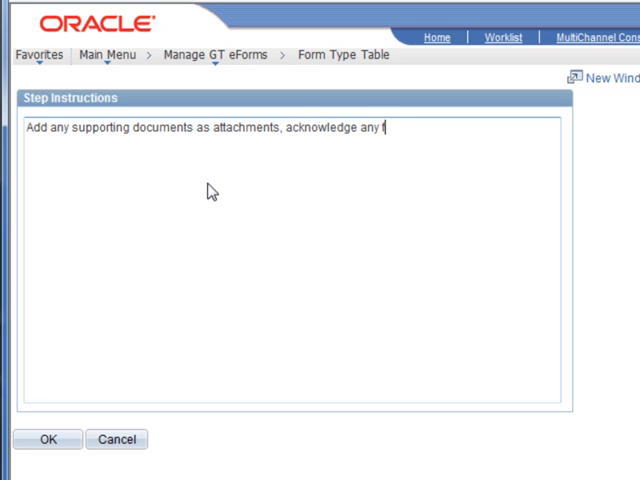
pyautogui.write('orm mess')
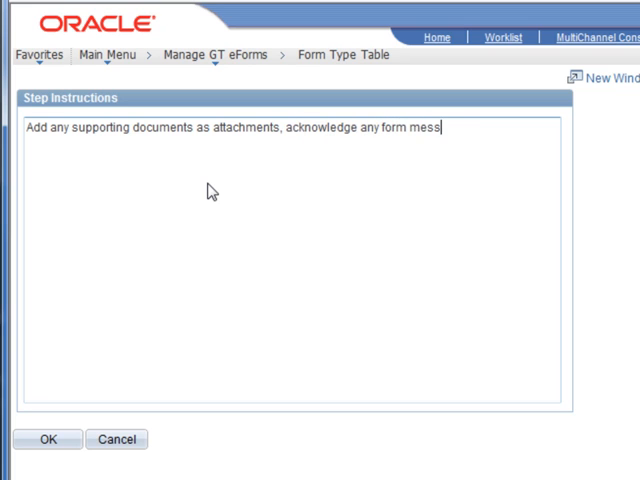
pyautogui.write('ages, and hit Subm')
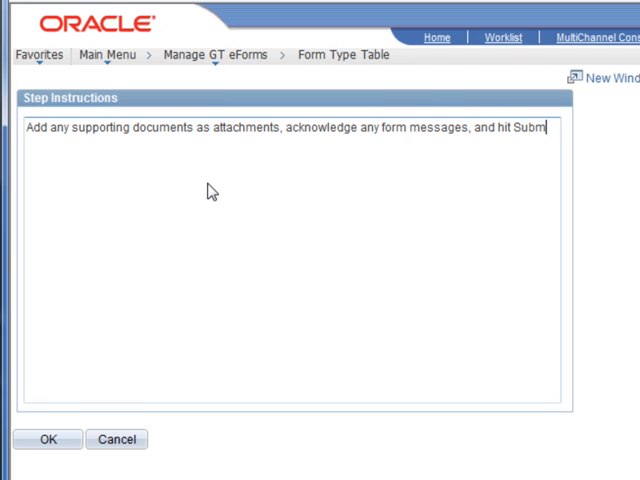
pyautogui.write('it.')
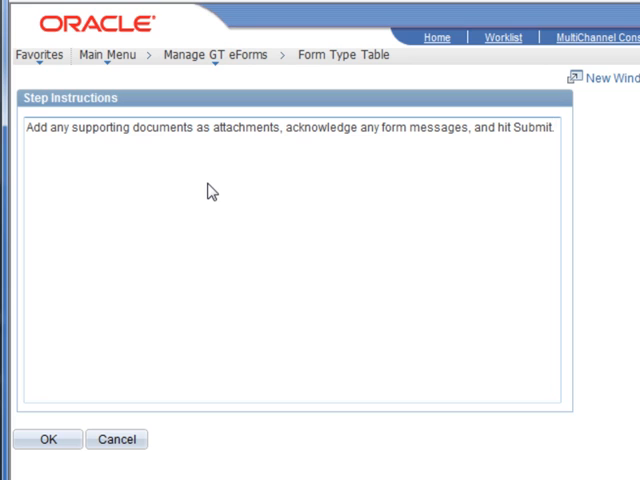
pyautogui.moveTo(46, 439)
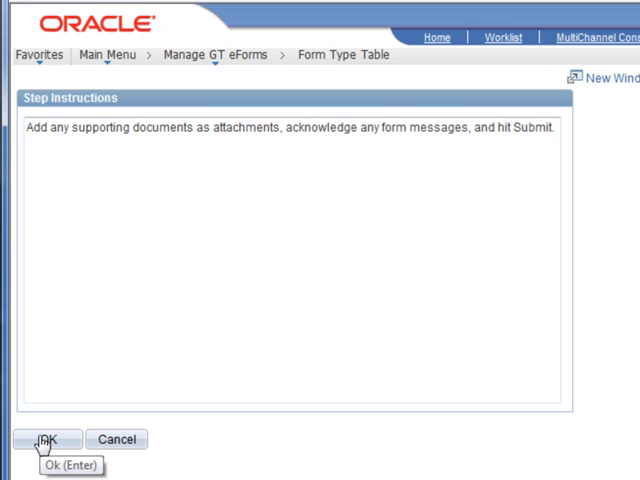
pyautogui.click(46, 440)
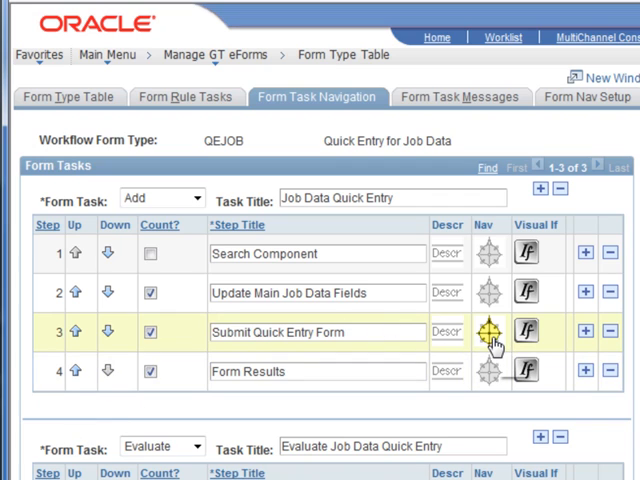
# Step: Point step 3 to page G_FORM_QEJOB_SBMT with END page navigation
pyautogui.click(488, 331)
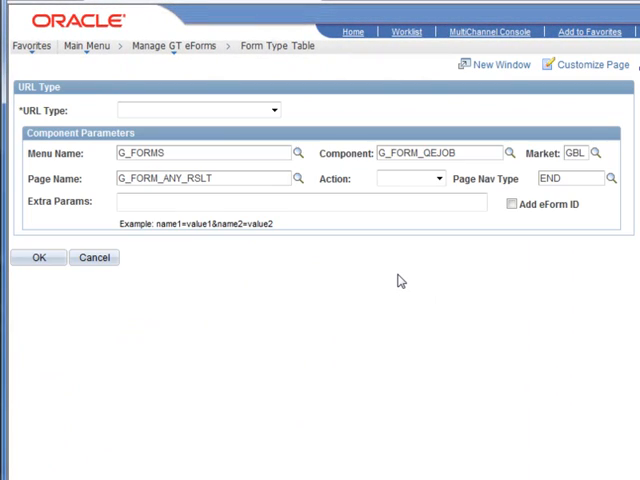
pyautogui.click(197, 110)
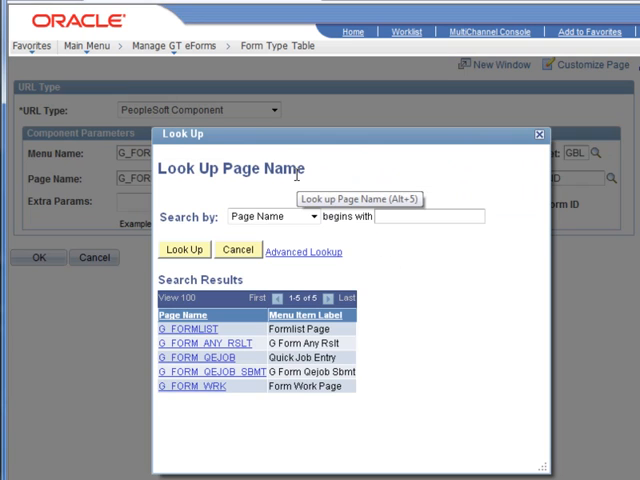
pyautogui.moveTo(205, 372)
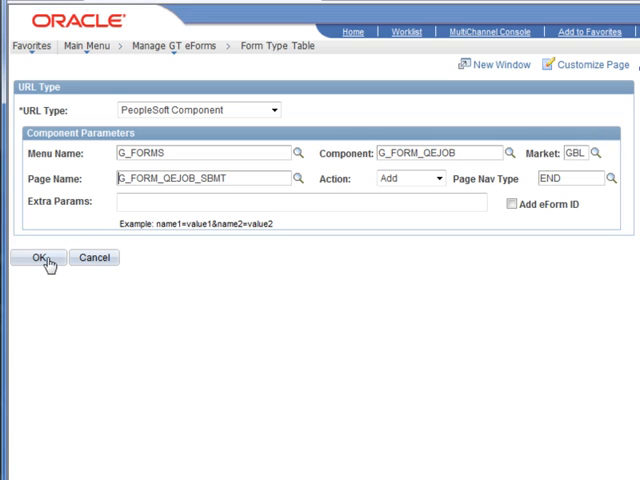
pyautogui.moveTo(42, 258)
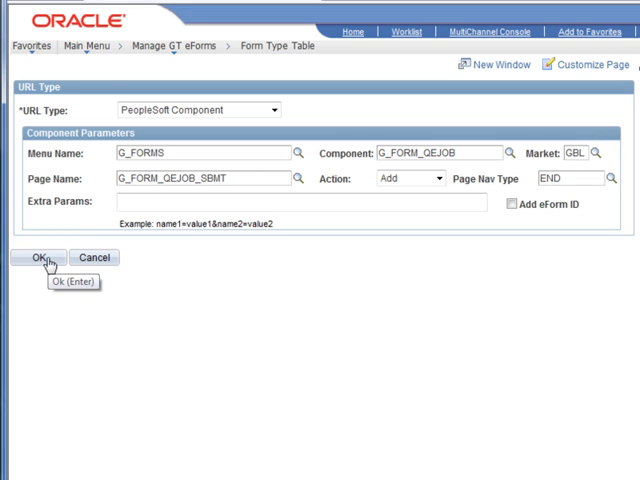
pyautogui.click(34, 257)
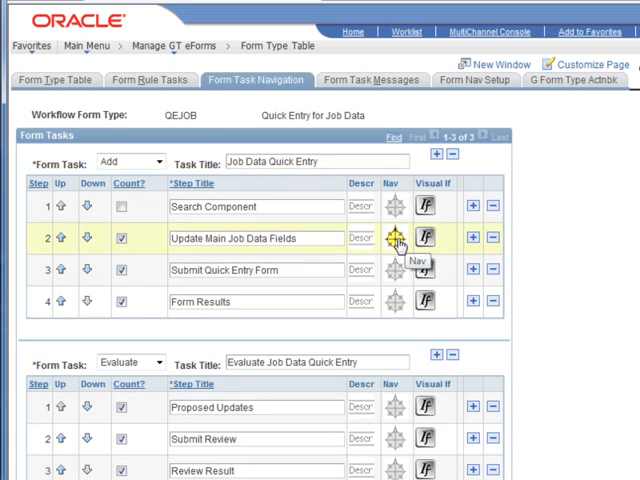
# Step: Change step 2, Update Main Job Data Fields, to START page navigation
pyautogui.click(393, 238)
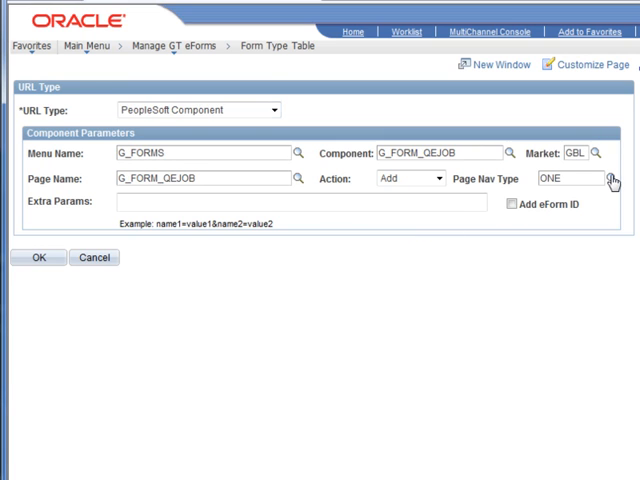
pyautogui.click(611, 178)
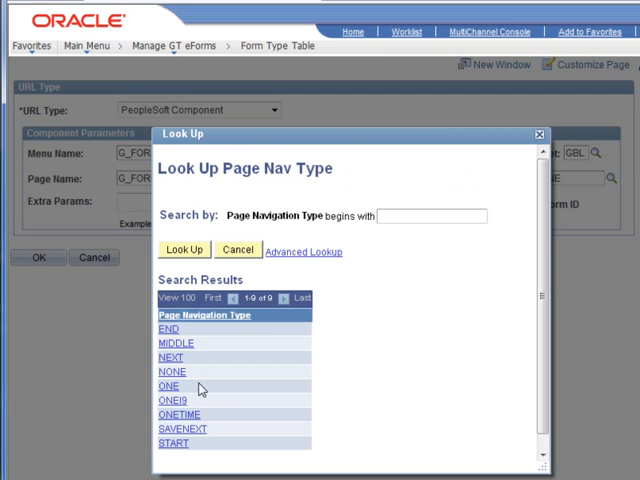
pyautogui.click(172, 444)
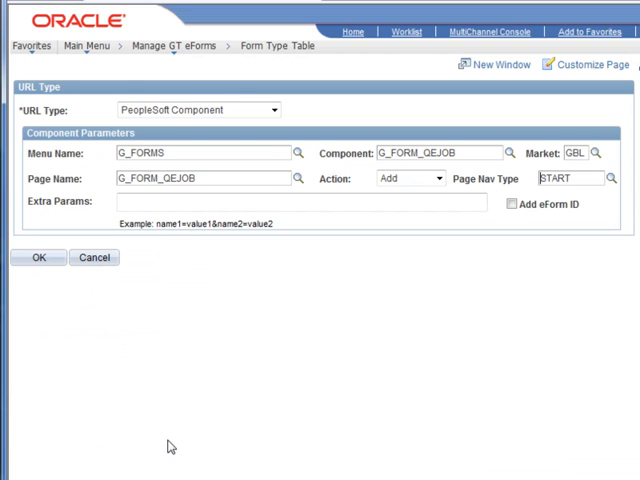
pyautogui.moveTo(38, 258)
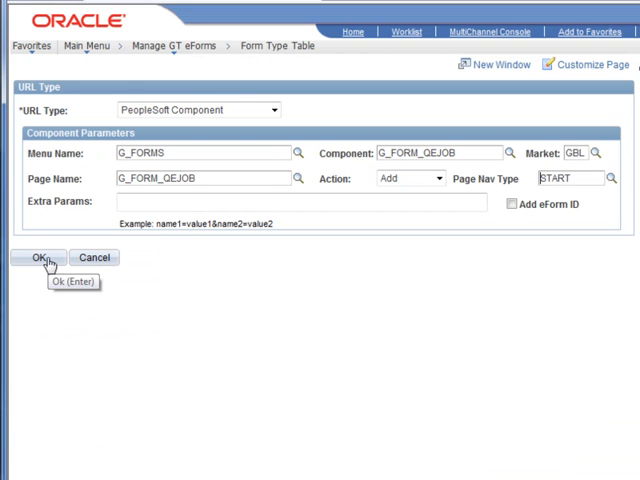
pyautogui.click(37, 258)
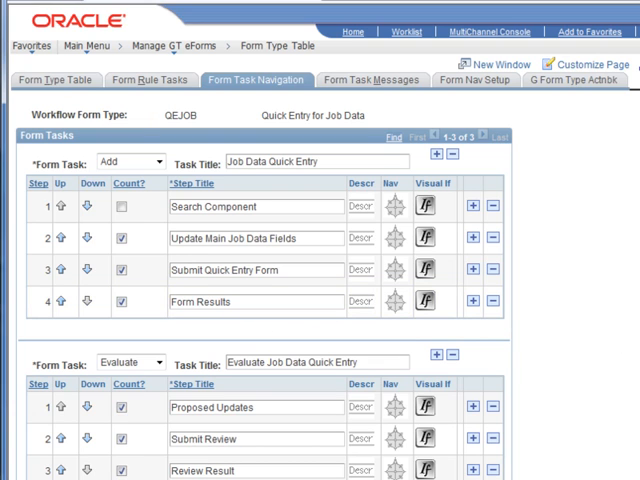
pyautogui.scroll(-3)
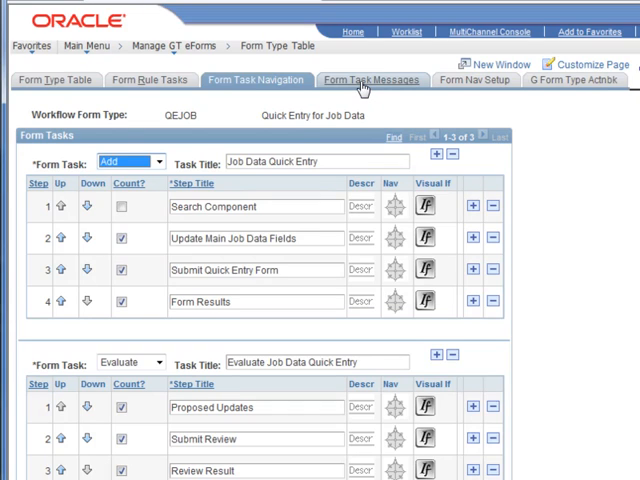
pyautogui.moveTo(360, 88)
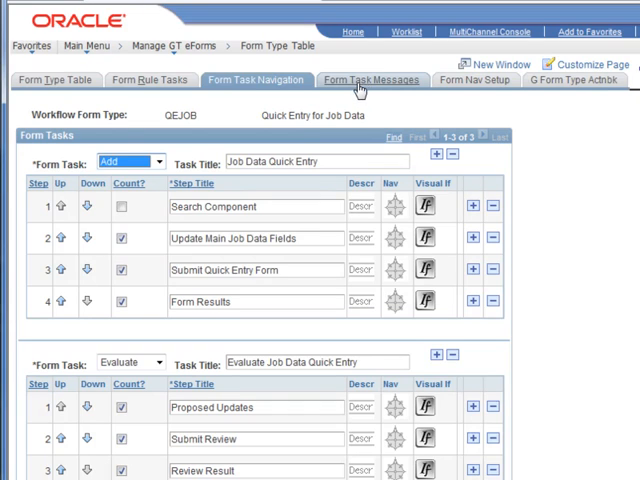
pyautogui.moveTo(353, 92)
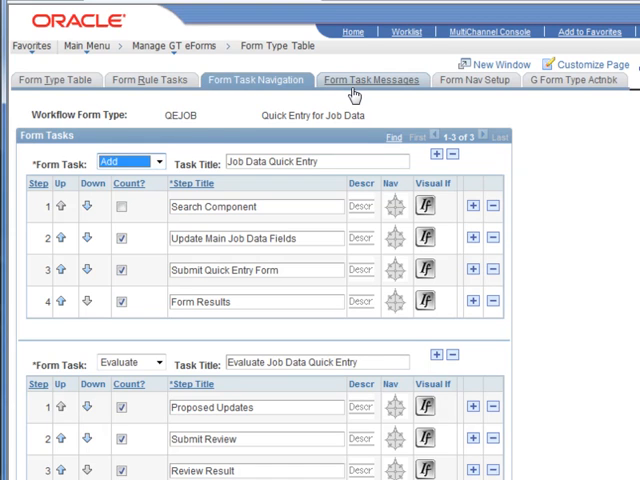
pyautogui.moveTo(355, 93)
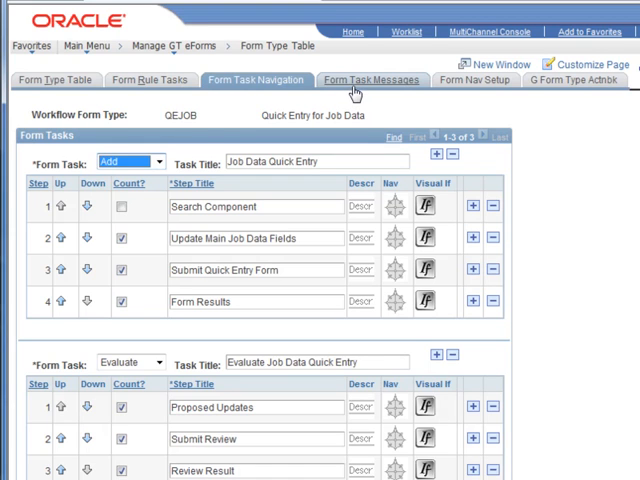
# Step: Add form task message Seq 1, Set 24642, Msg 426 (Legitimate Use) and save
pyautogui.click(372, 80)
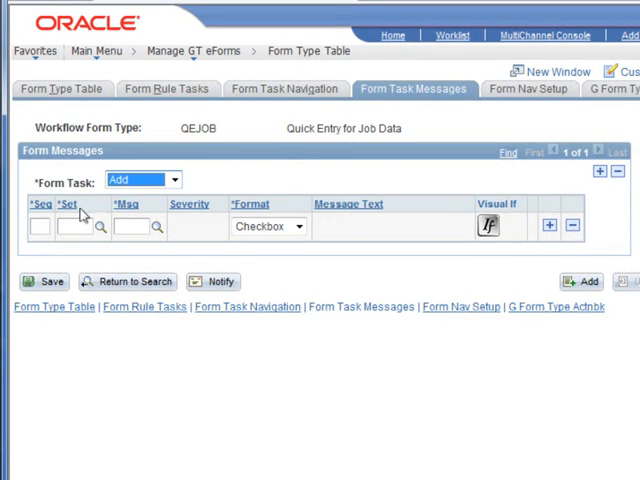
pyautogui.write('1')
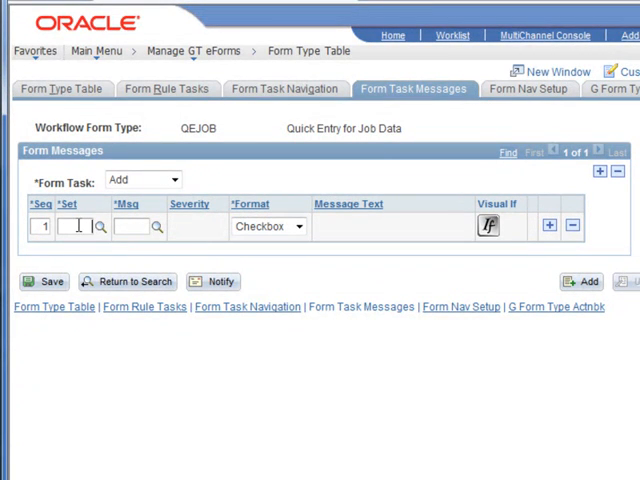
pyautogui.write('24642')
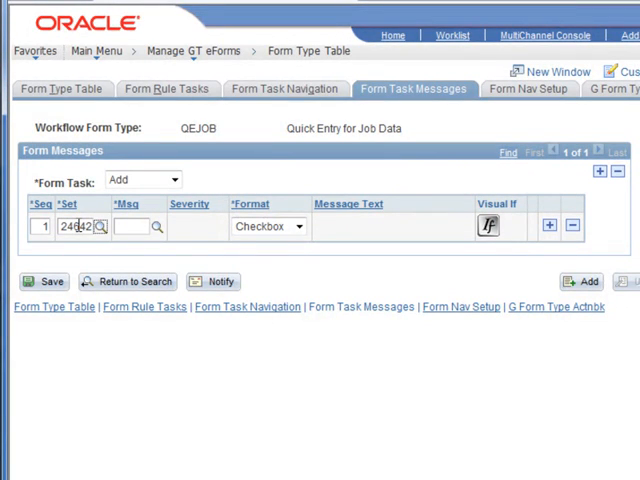
pyautogui.write('426')
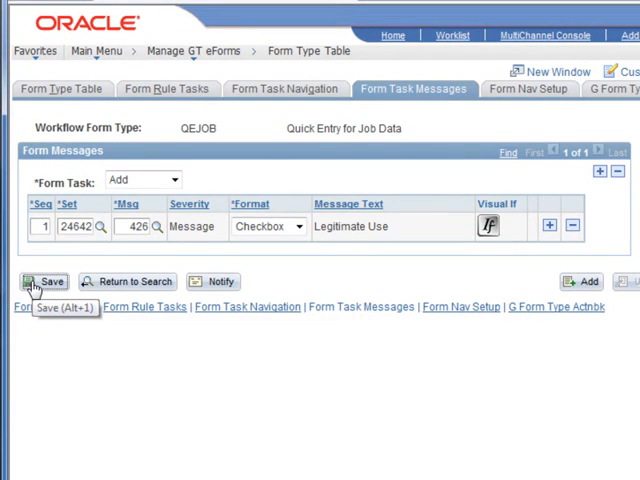
pyautogui.click(142, 179)
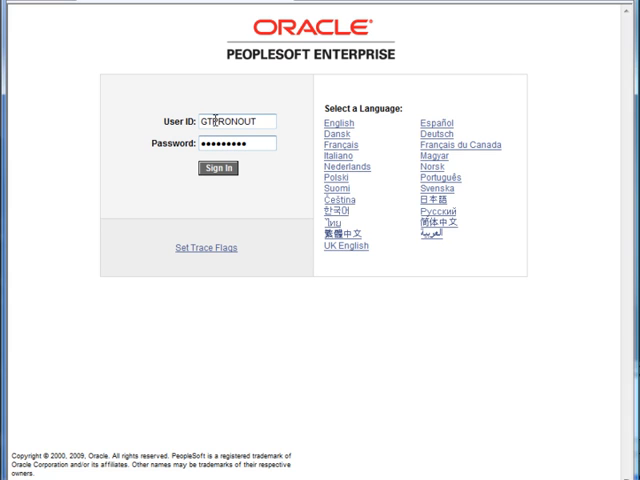
# Step: Sign in again and open Job Data Quick Entry via the Quick Entry Home Page
pyautogui.click(216, 167)
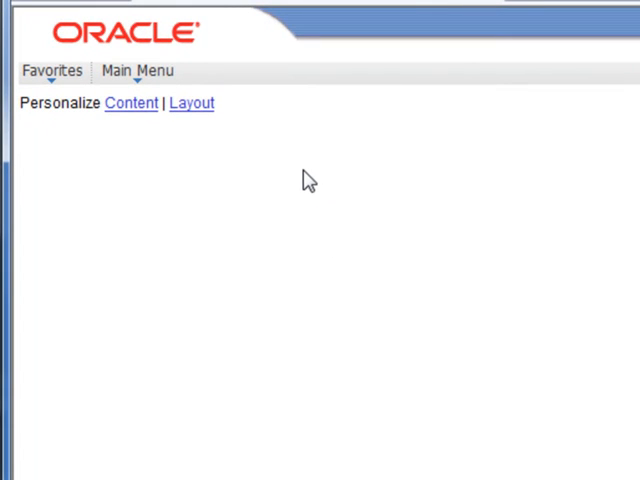
pyautogui.click(52, 71)
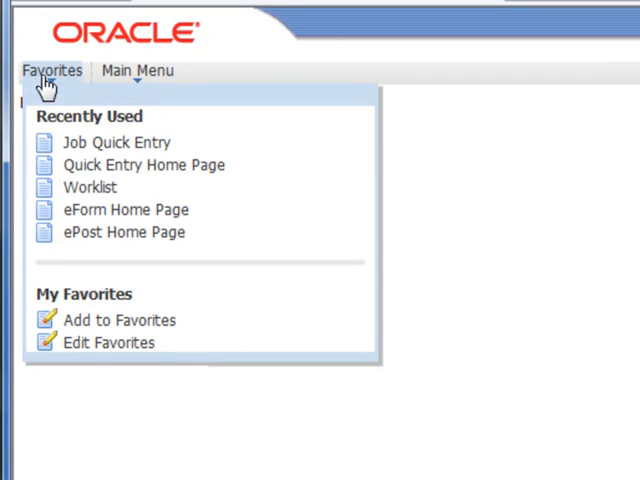
pyautogui.click(144, 165)
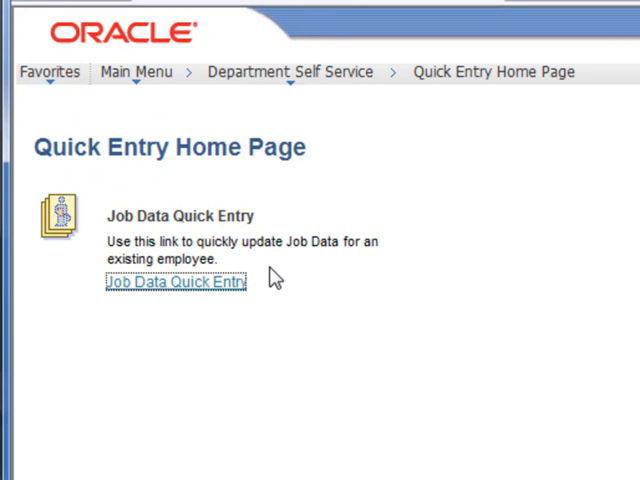
pyautogui.moveTo(170, 290)
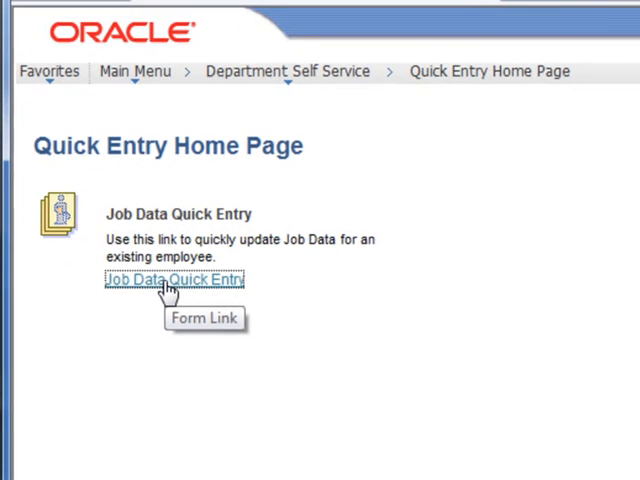
pyautogui.click(172, 280)
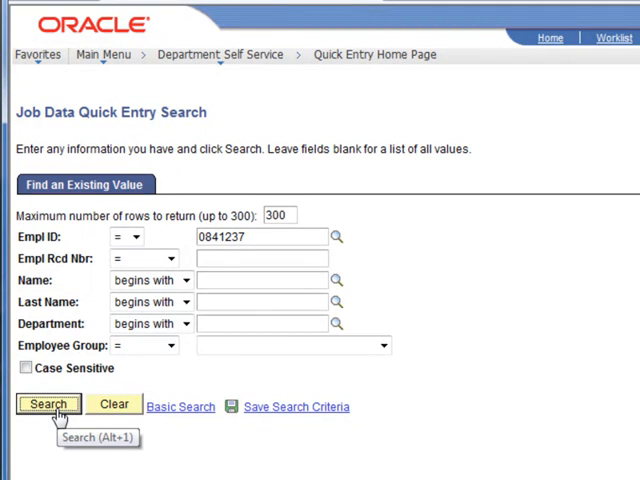
pyautogui.click(48, 405)
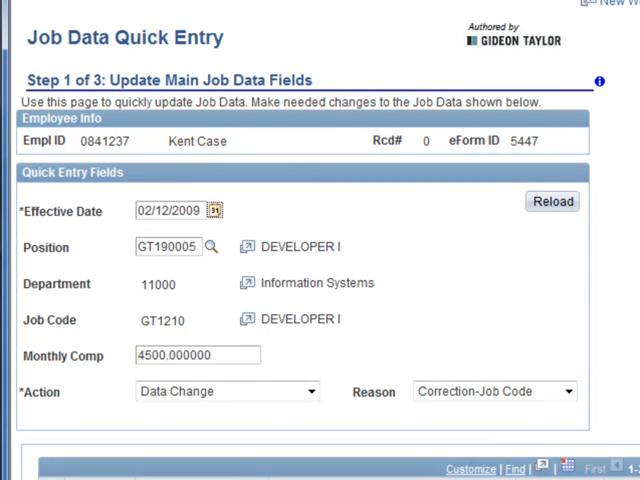
pyautogui.scroll(-3)
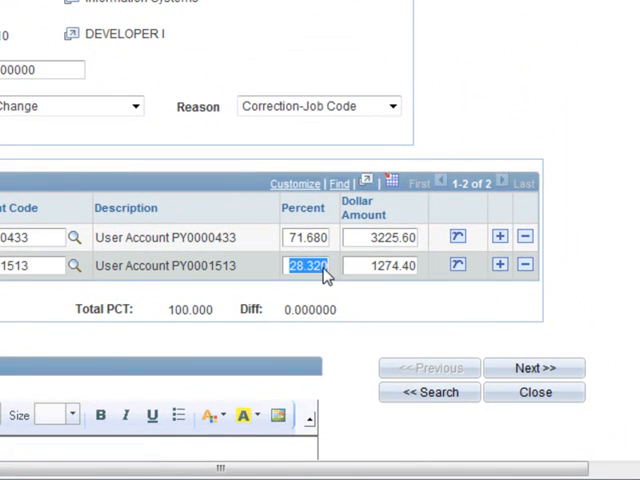
pyautogui.write('40.000')
pyautogui.click(307, 237)
pyautogui.write('60.000')
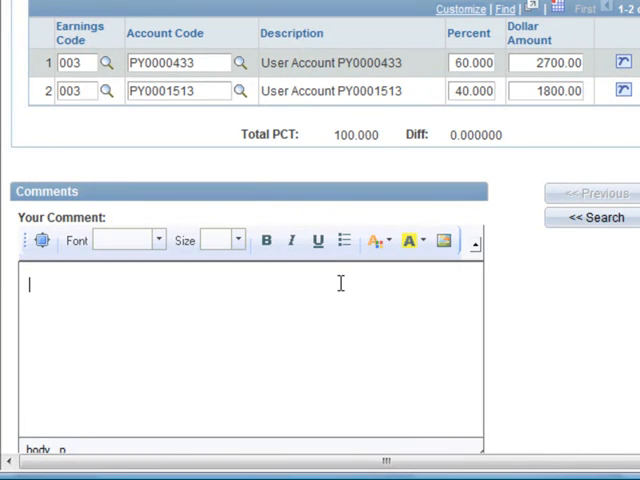
pyautogui.write('Just an adjustment')
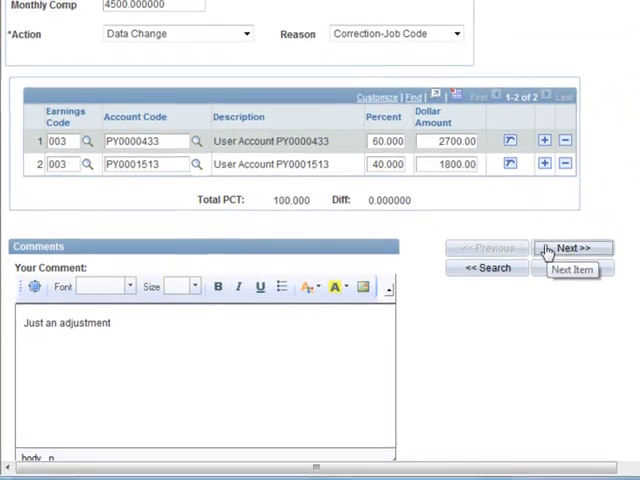
pyautogui.click(573, 248)
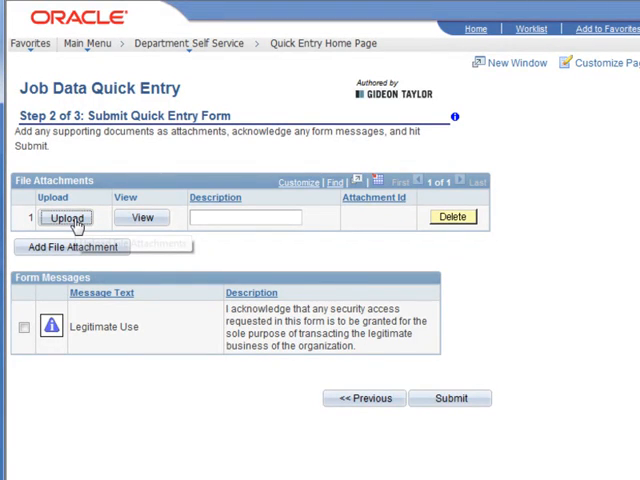
# Step: Upload the Dilbert.JPG image as an attachment
pyautogui.click(65, 217)
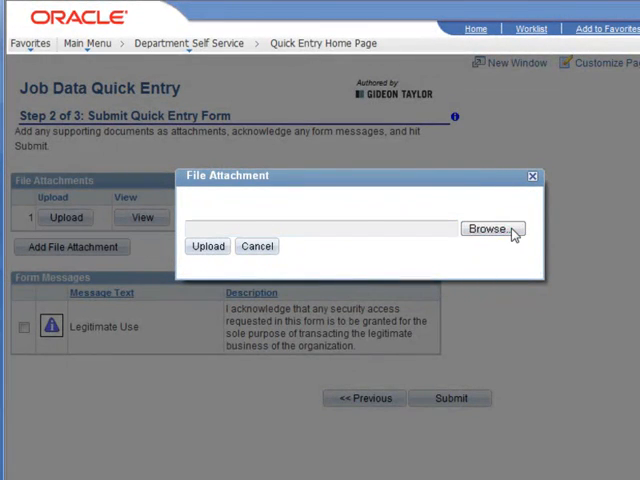
pyautogui.click(490, 229)
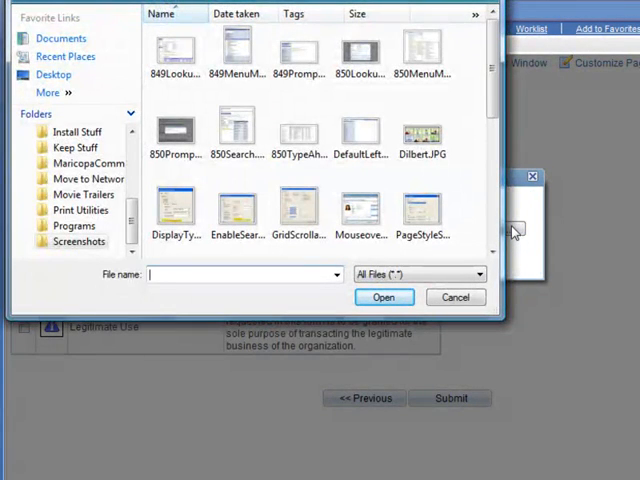
pyautogui.moveTo(295, 210)
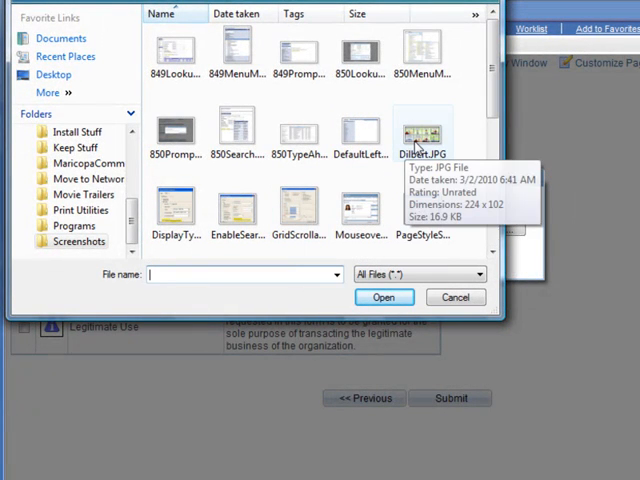
pyautogui.click(423, 135)
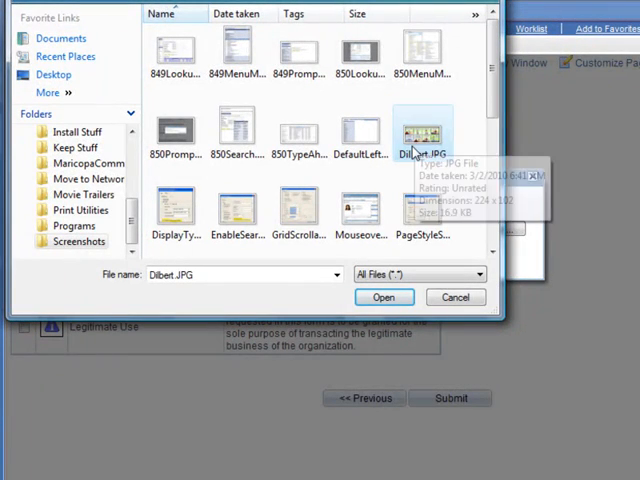
pyautogui.click(383, 297)
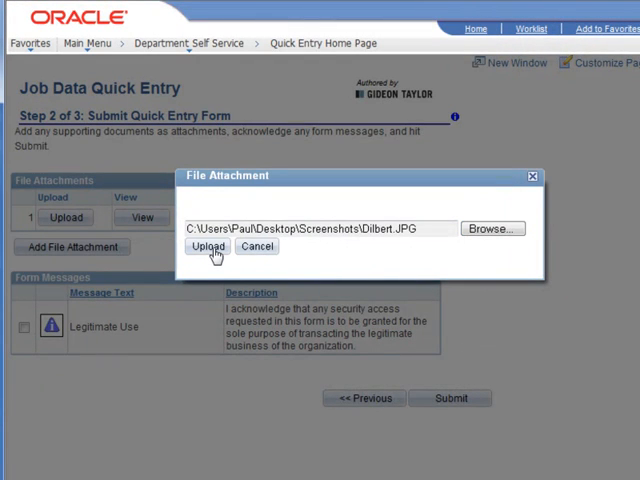
pyautogui.click(208, 245)
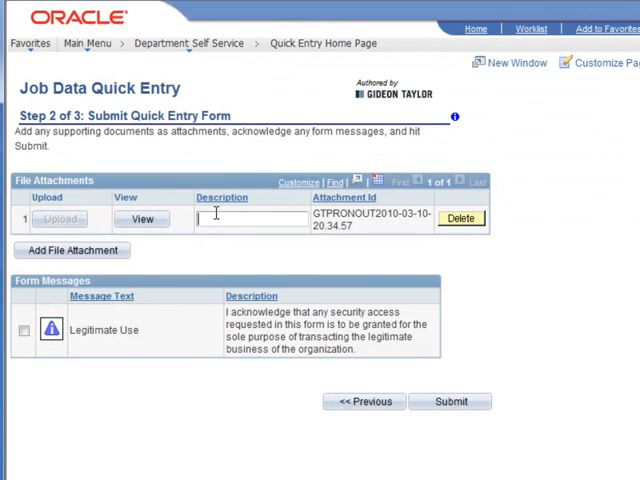
# Step: Describe the attachment as 'Pertinent Dilbert' and view it
pyautogui.write('Pertinent')
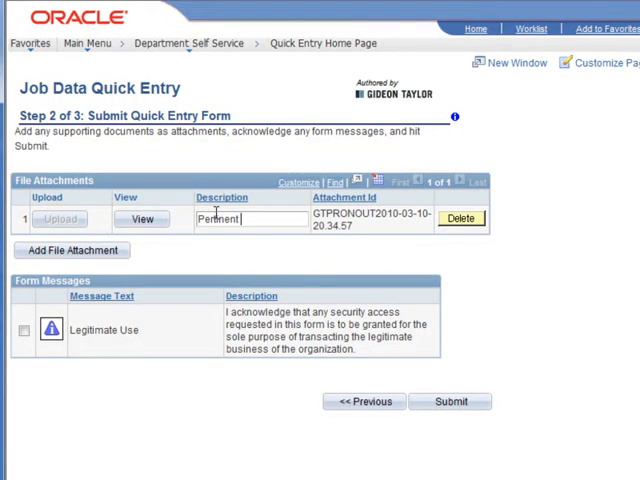
pyautogui.write('Dilbert')
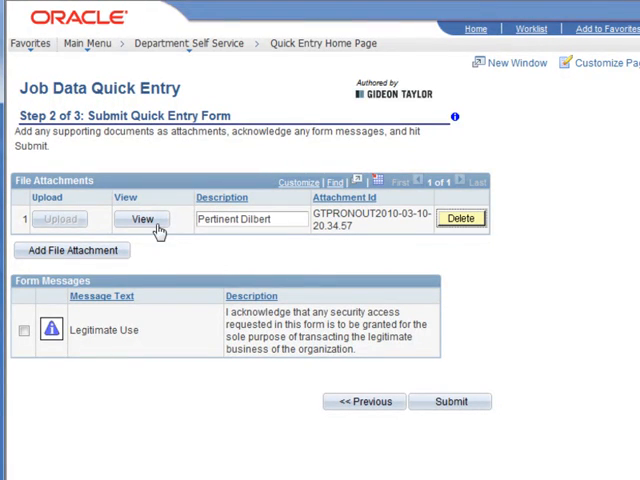
pyautogui.moveTo(141, 219)
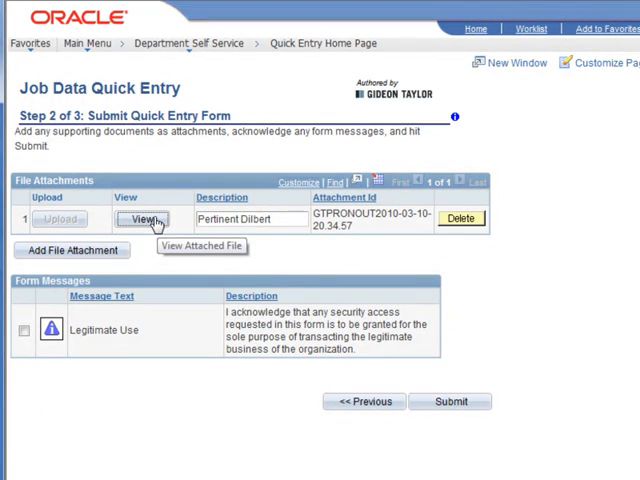
pyautogui.click(142, 218)
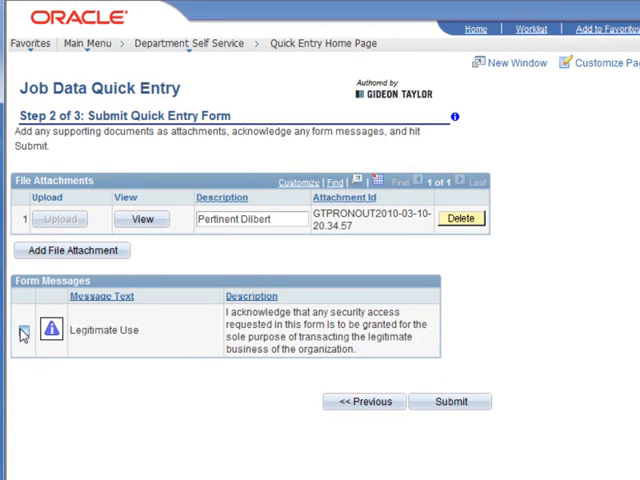
# Step: Check the Legitimate Use acknowledgement, review its Message Details, and return to the submission step
pyautogui.click(23, 332)
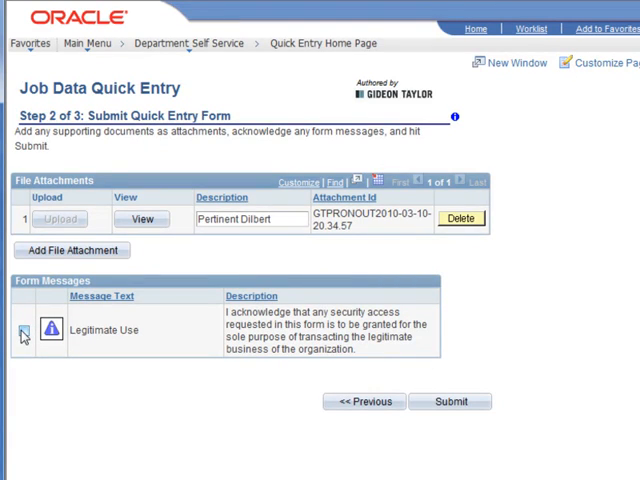
pyautogui.click(23, 330)
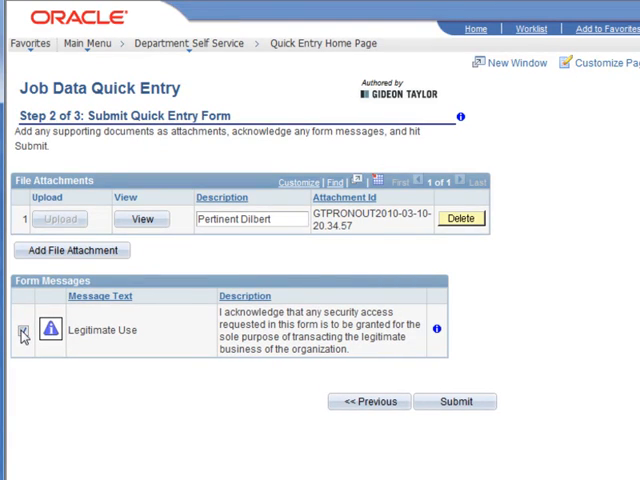
pyautogui.click(22, 330)
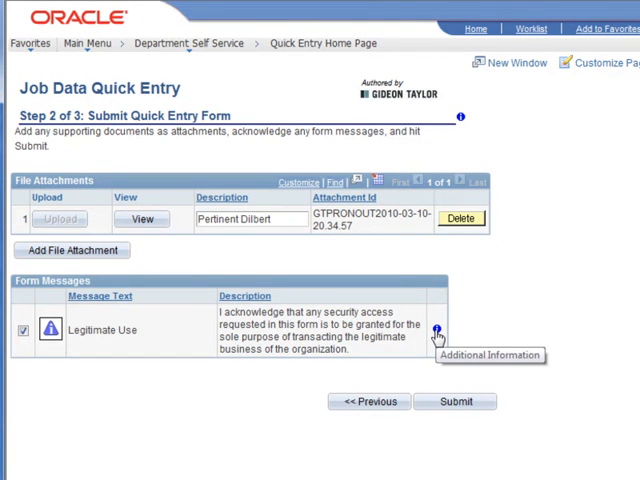
pyautogui.click(435, 330)
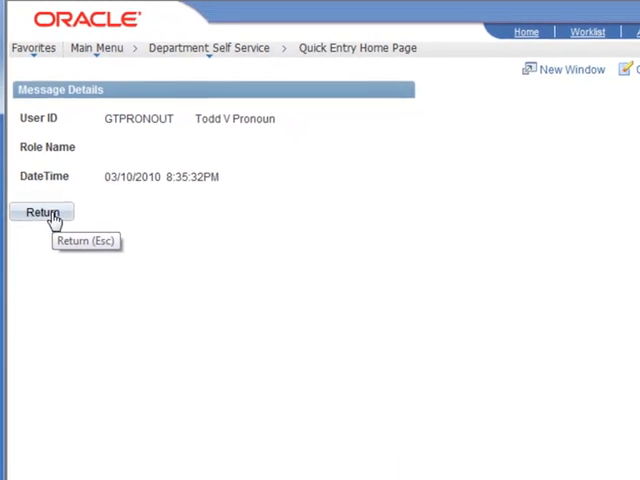
pyautogui.click(41, 212)
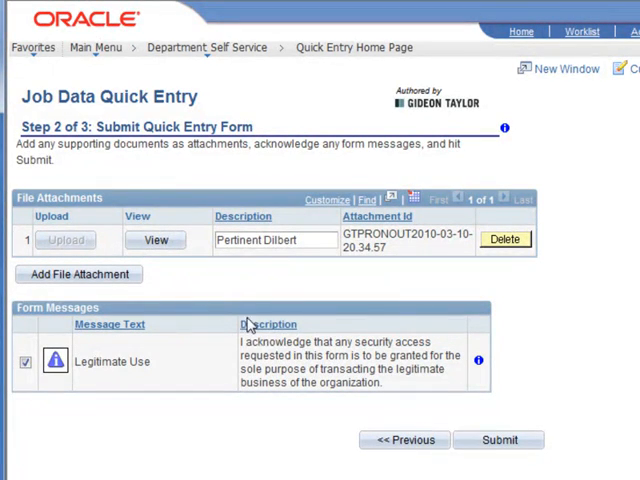
pyautogui.moveTo(498, 440)
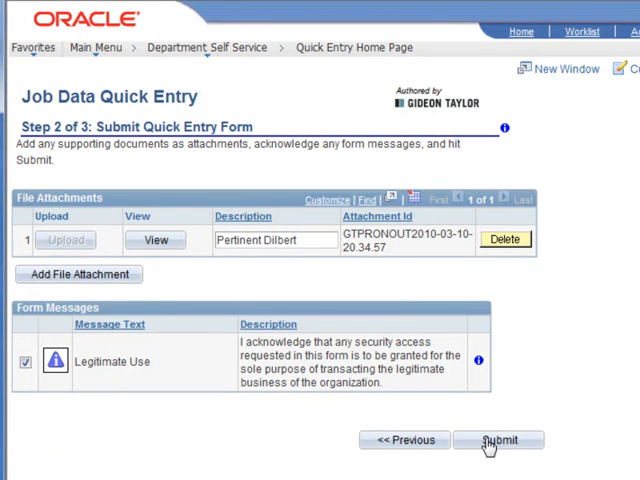
pyautogui.moveTo(499, 440)
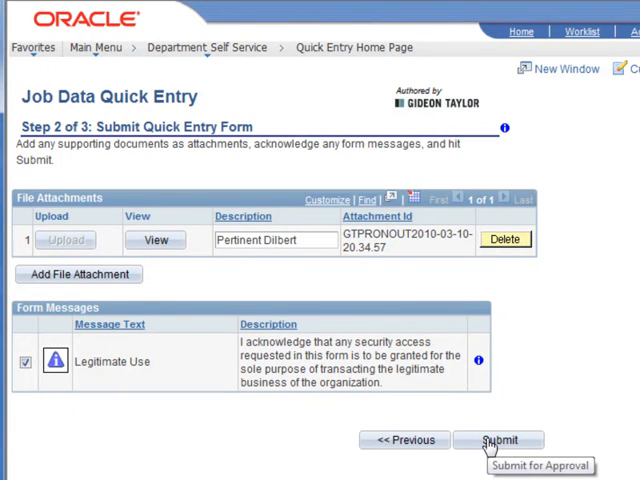
# Step: Submit the quick entry form and confirm, producing authorized eForm 5447 on the Form Results step
pyautogui.click(499, 440)
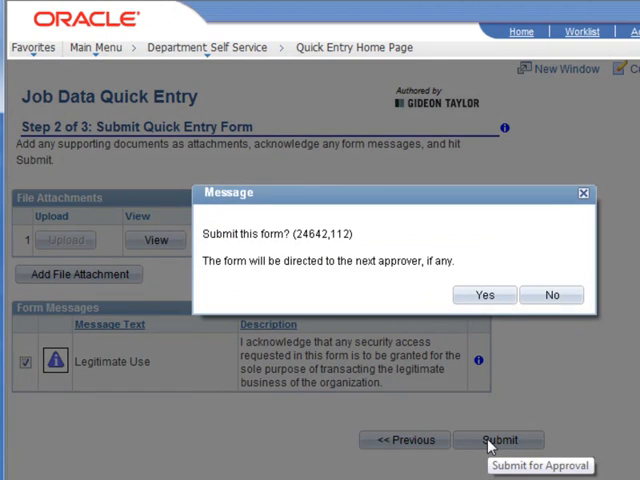
pyautogui.click(484, 294)
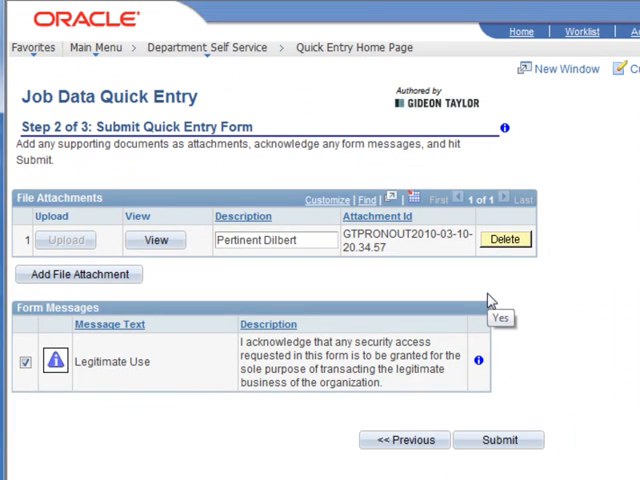
pyautogui.click(498, 440)
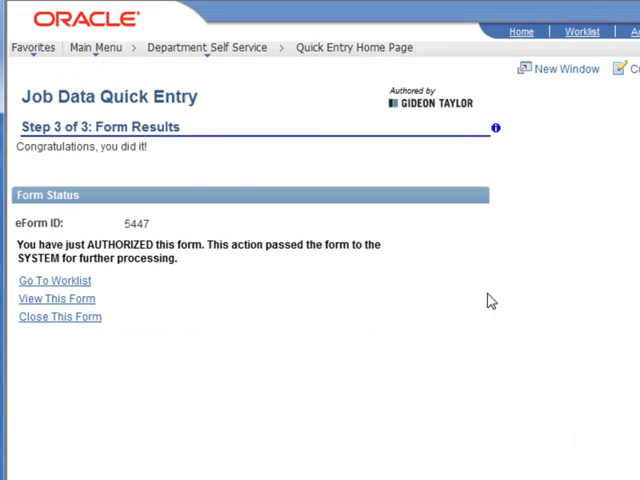